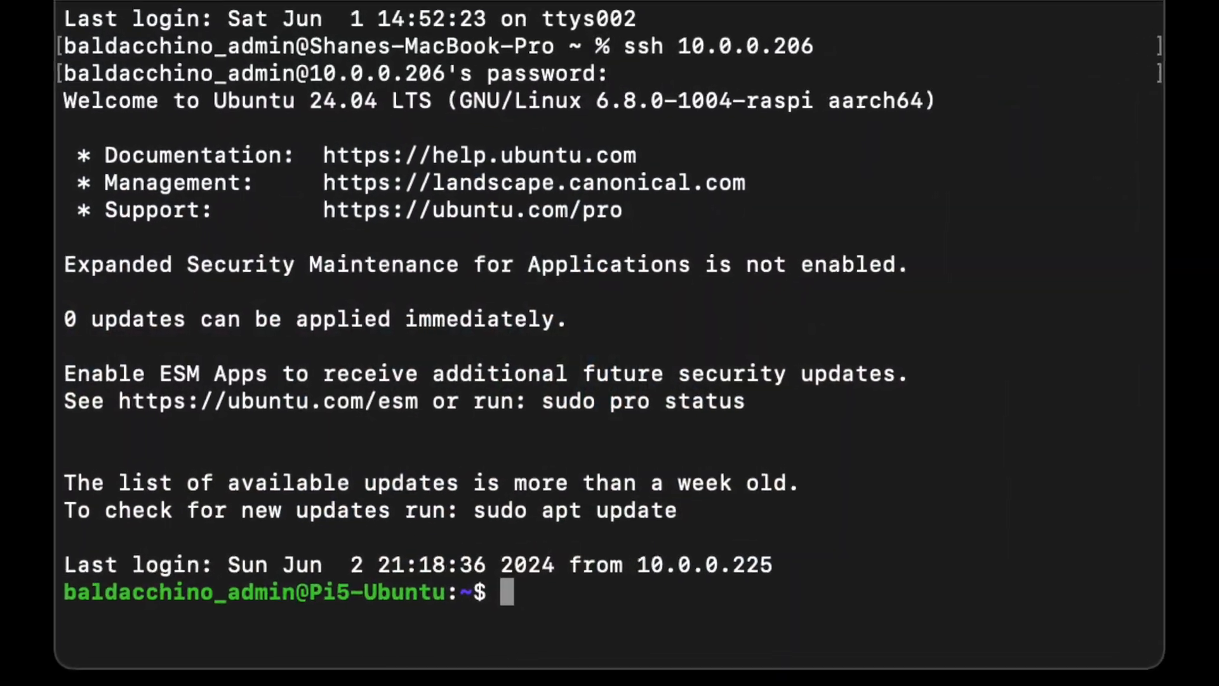
# Step: Run sudo apt update and sudo apt upgrade on the Pi over the SSH session
pyautogui.write('sudo apt update sudo apt upgrade')
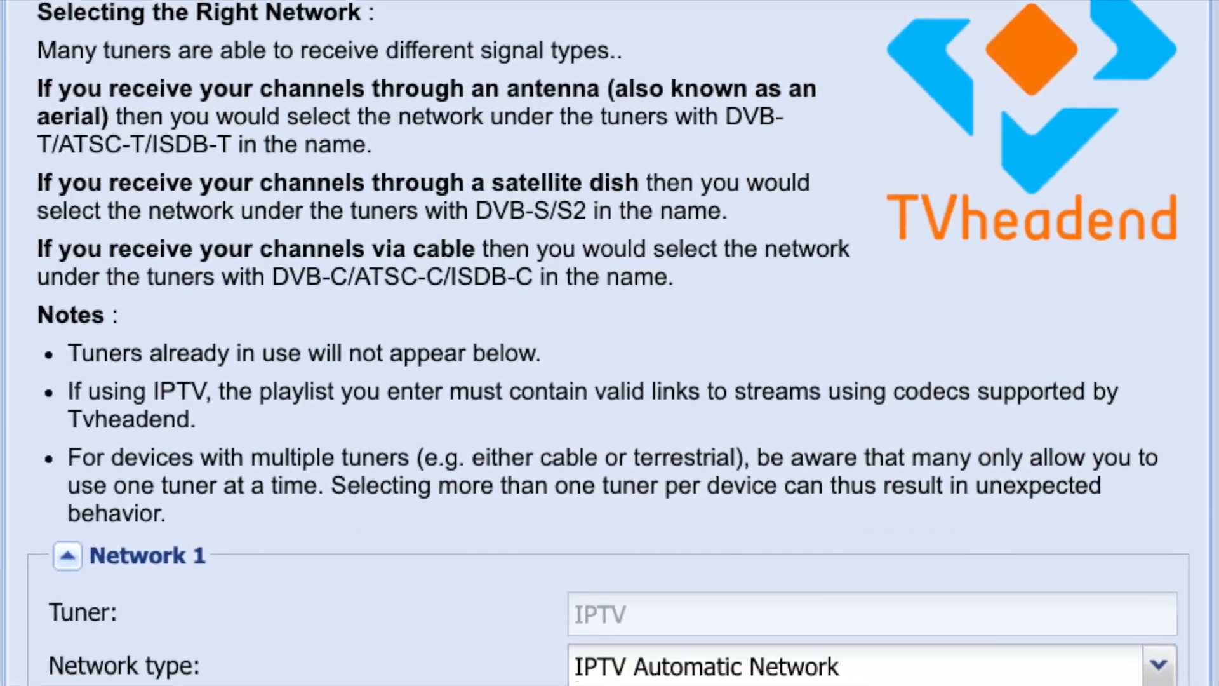
# Step: Advance past the setup wizard's network page to reach the Electronic Program Guide
pyautogui.scroll(-3)
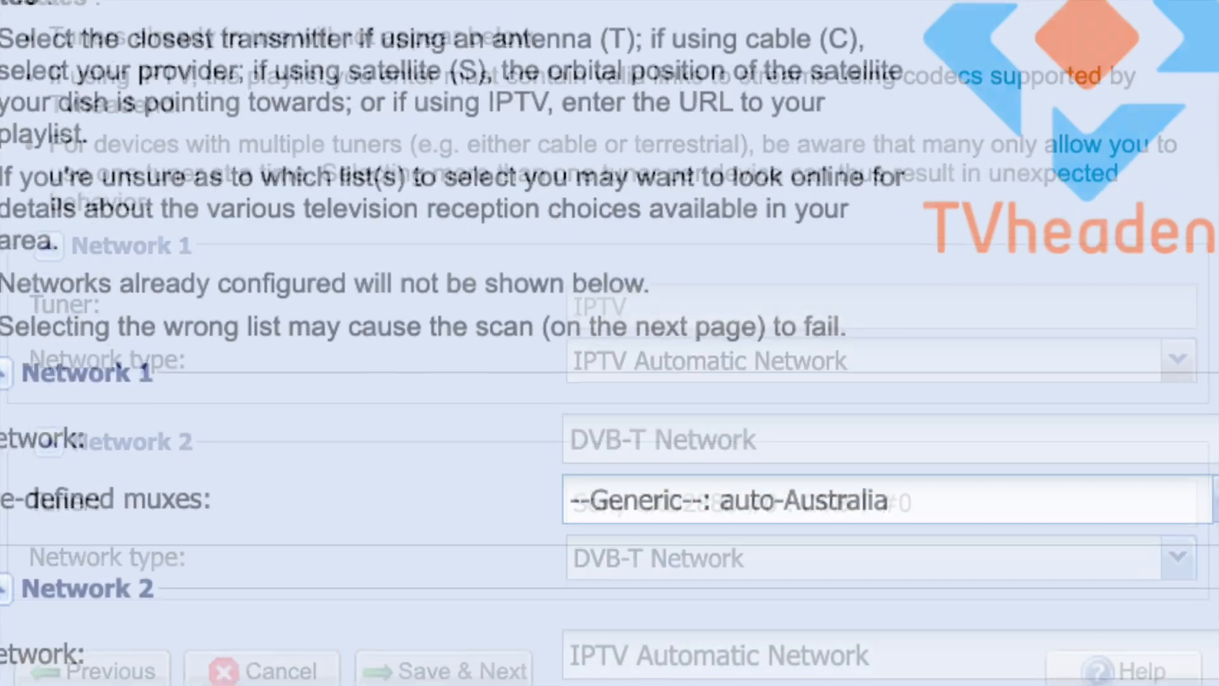
pyautogui.click(446, 671)
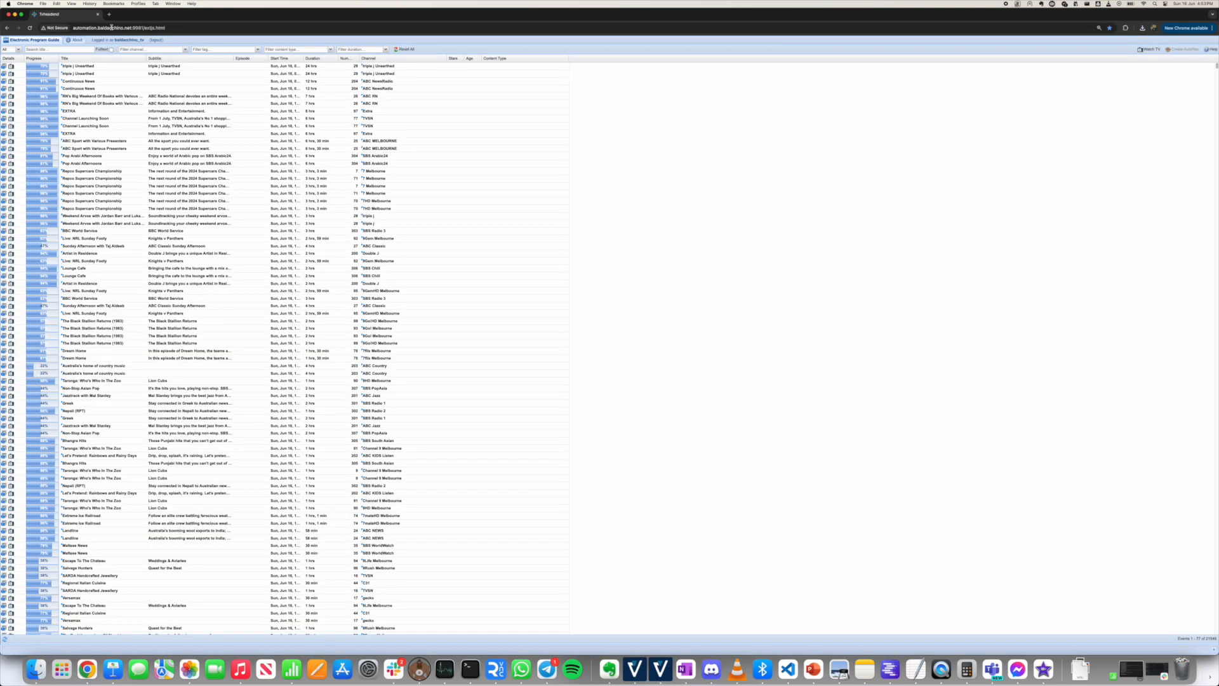
# Step: Stream 7HD Melbourne live and filter the guide to 'Repco Supercars Championship'
pyautogui.click(93, 81)
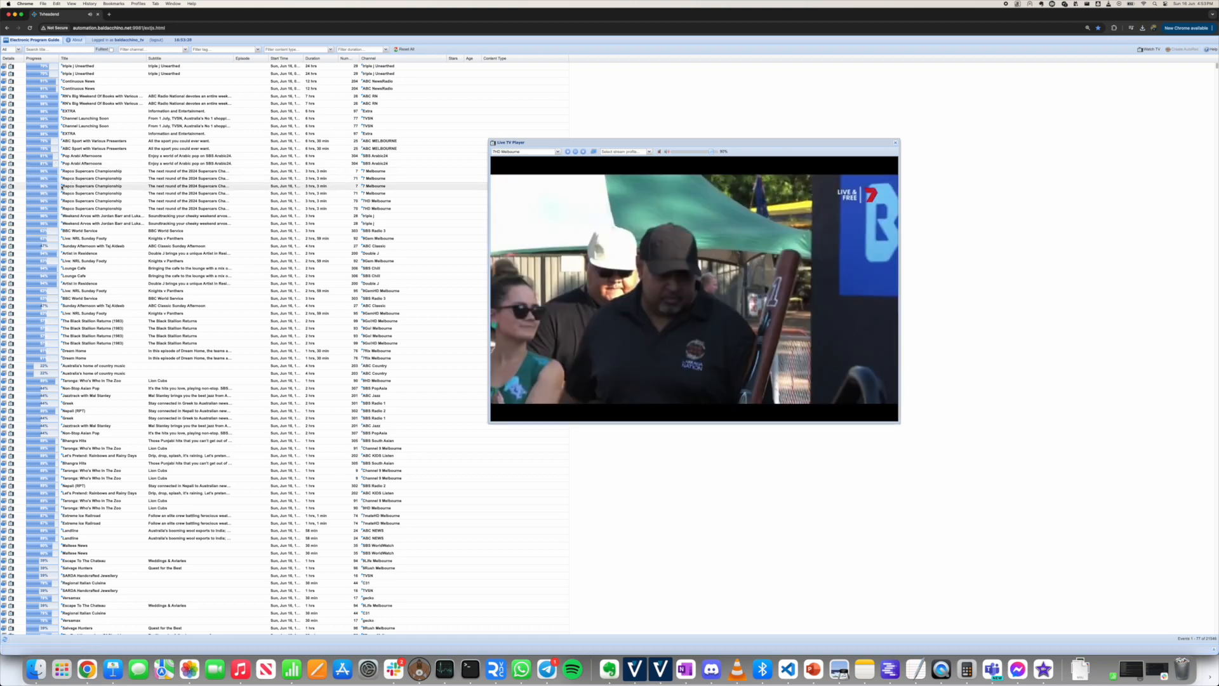
pyautogui.write('Repco Supercars Championship')
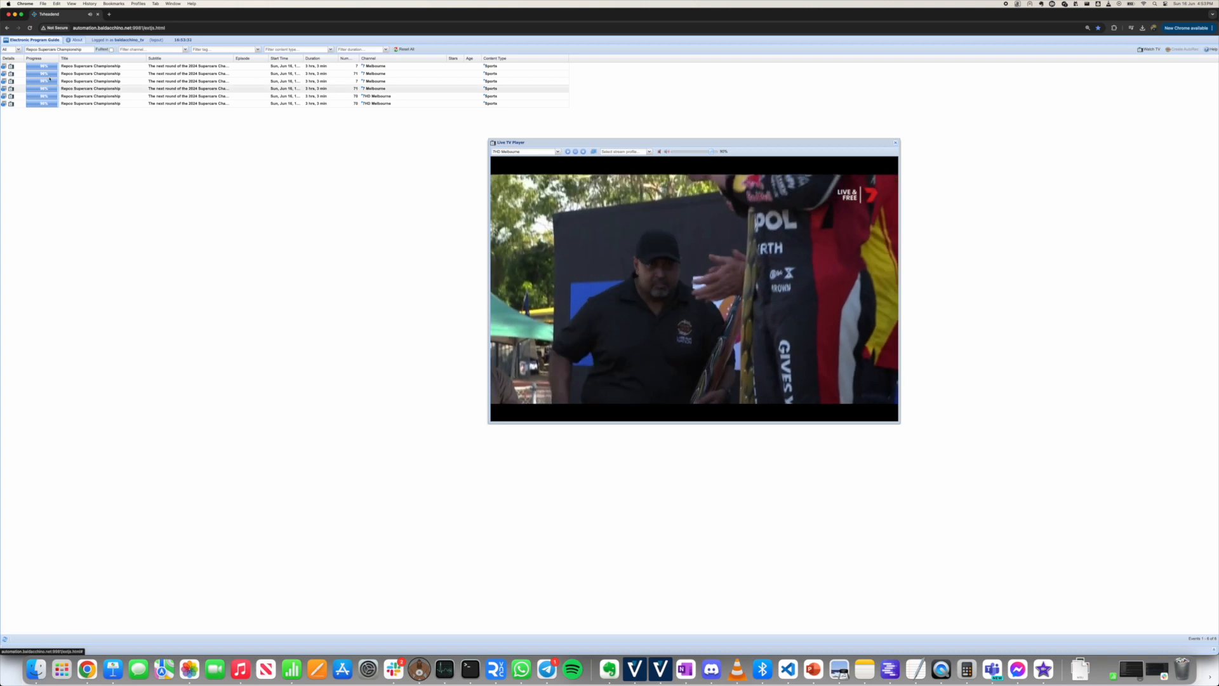